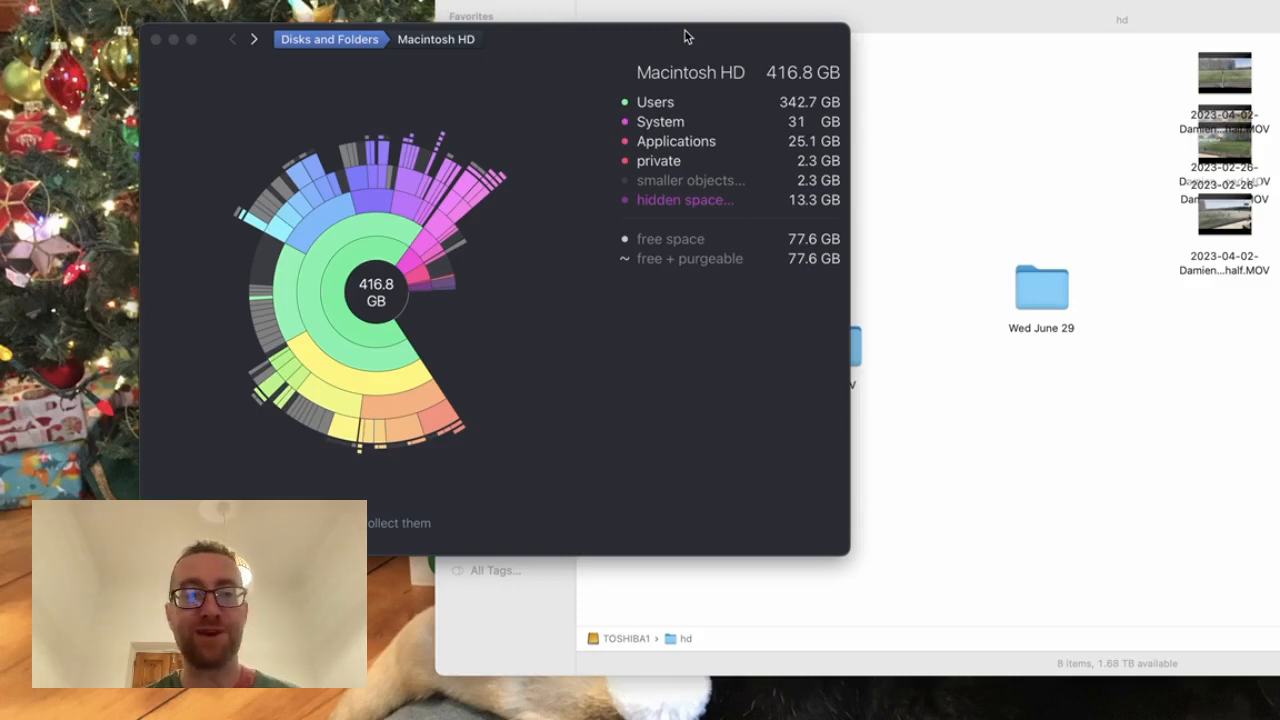
pyautogui.moveTo(349, 9)
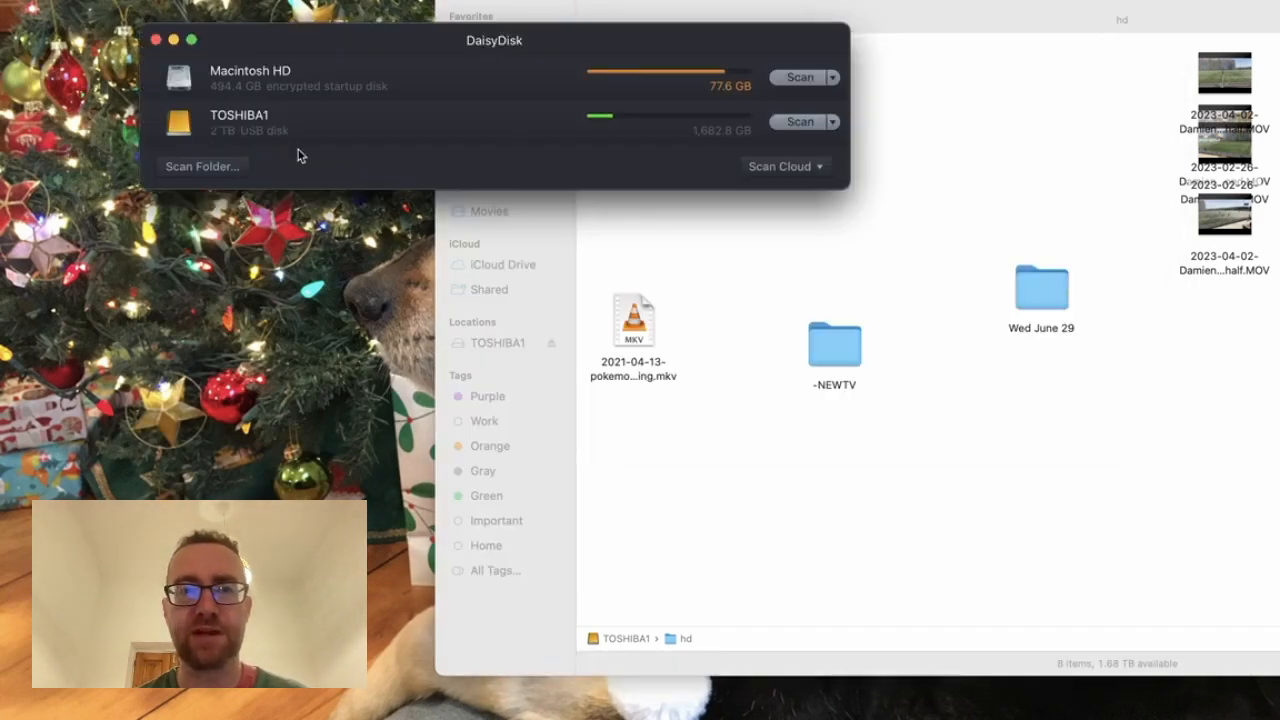
pyautogui.moveTo(410, 117)
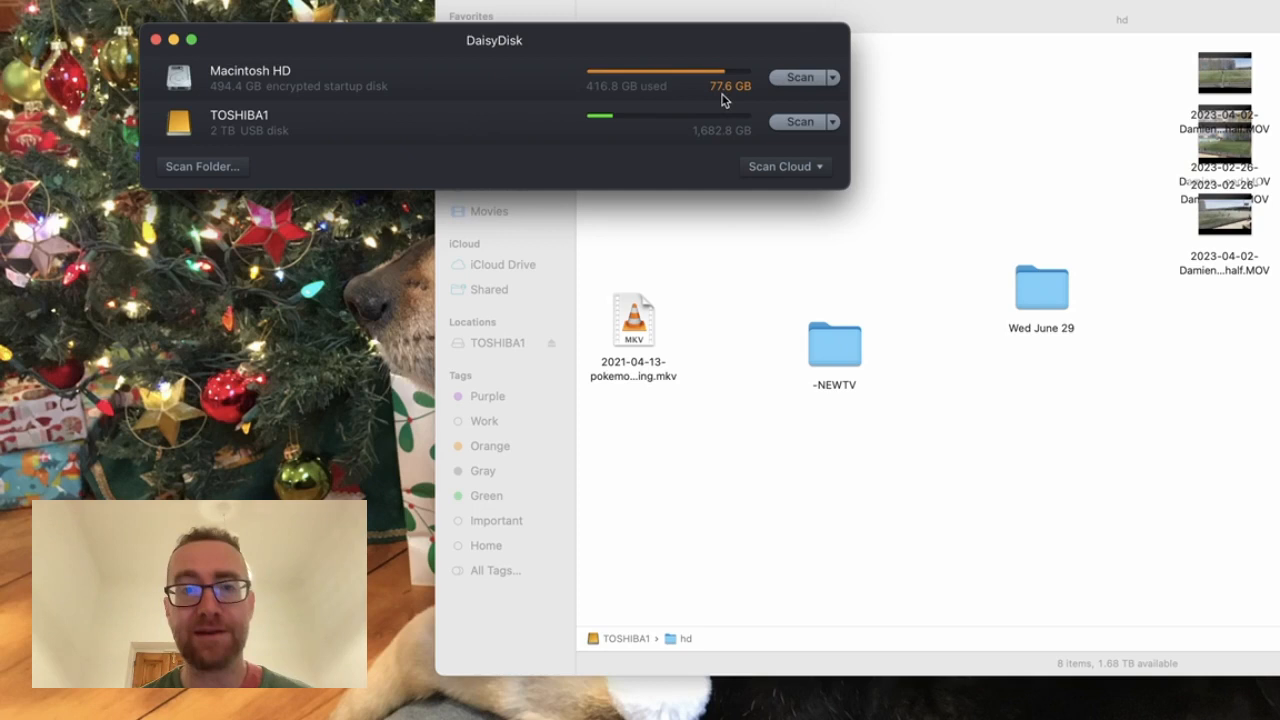
pyautogui.moveTo(615, 96)
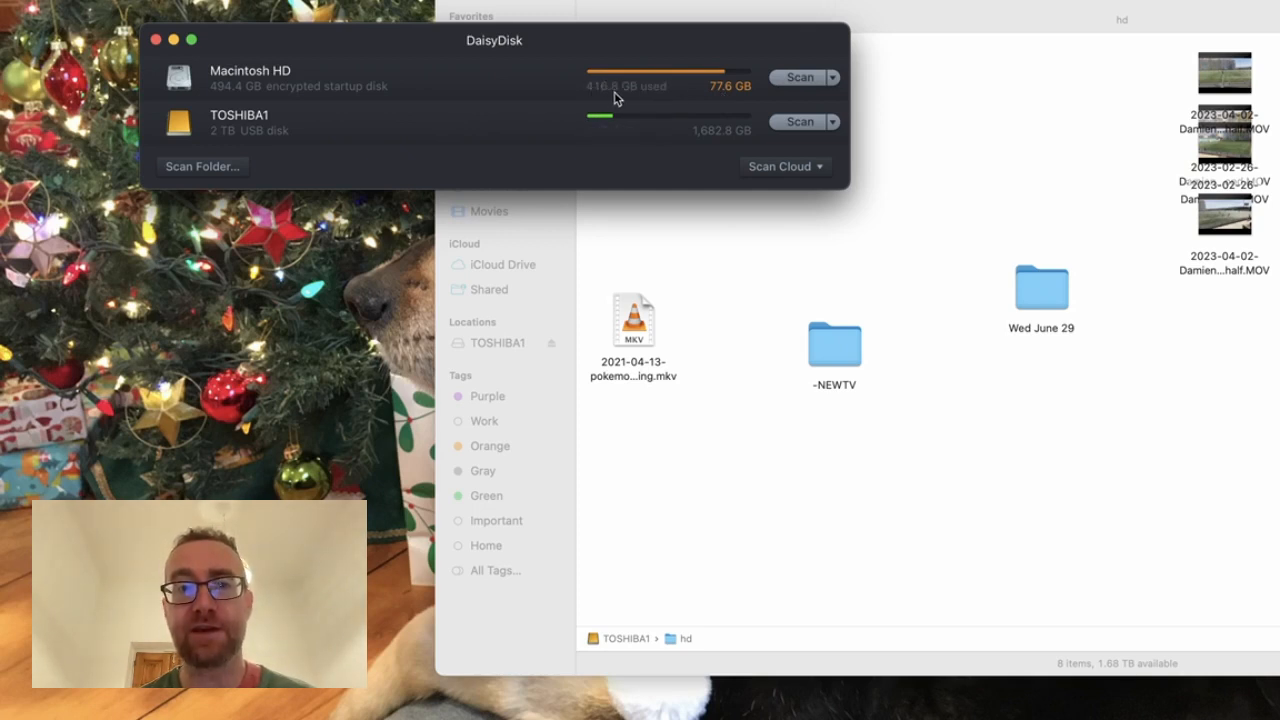
pyautogui.moveTo(712, 83)
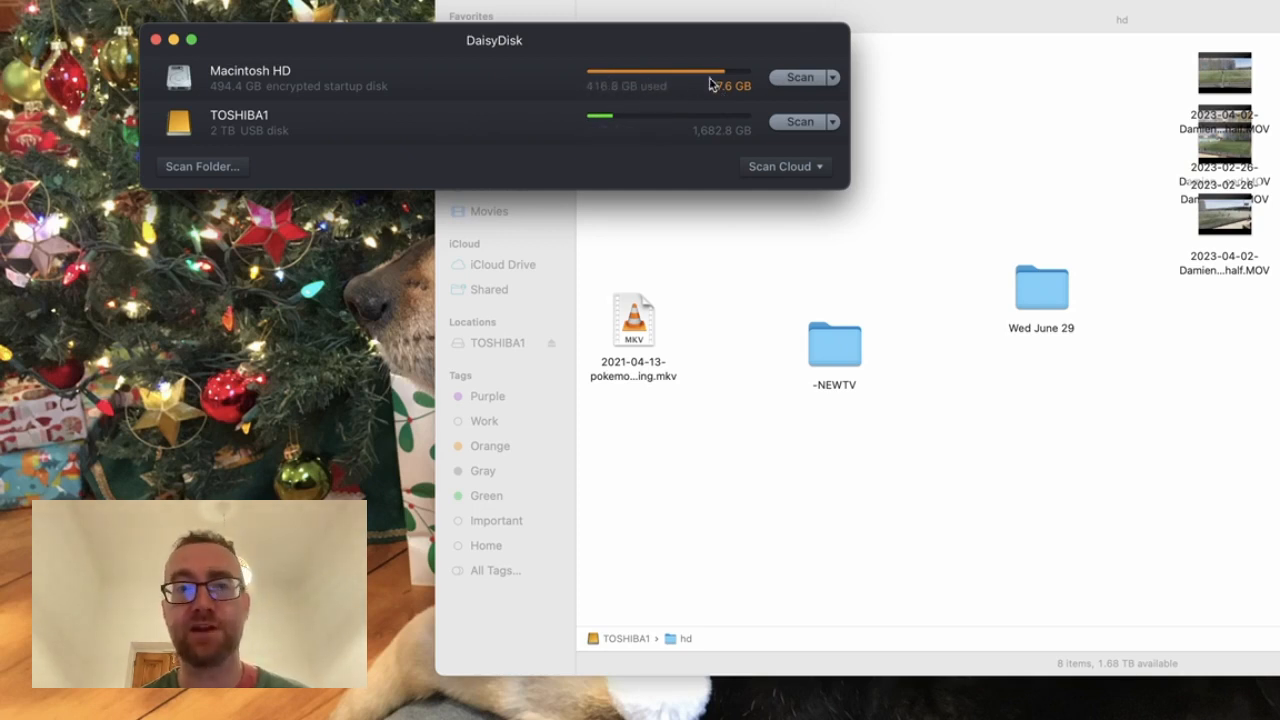
# Scan Macintosh HD to show its sunburst map, with Users largest at 342.8 GB
pyautogui.click(803, 77)
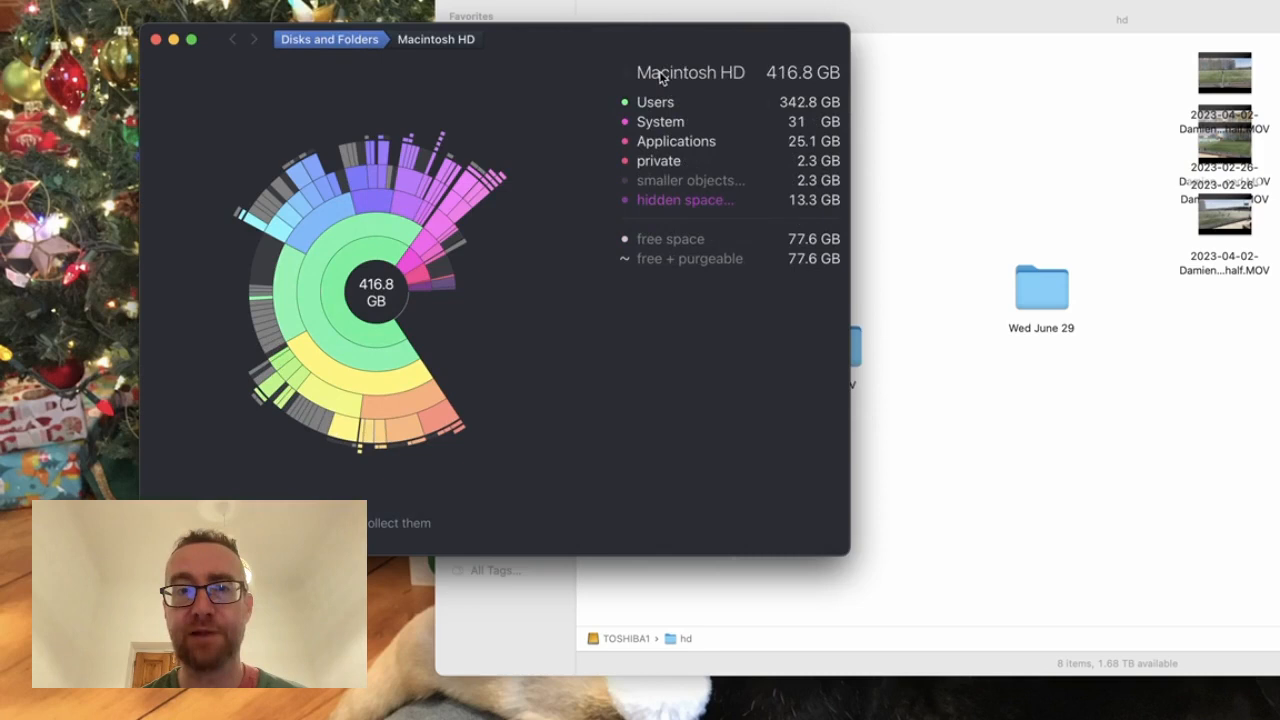
pyautogui.moveTo(681, 62)
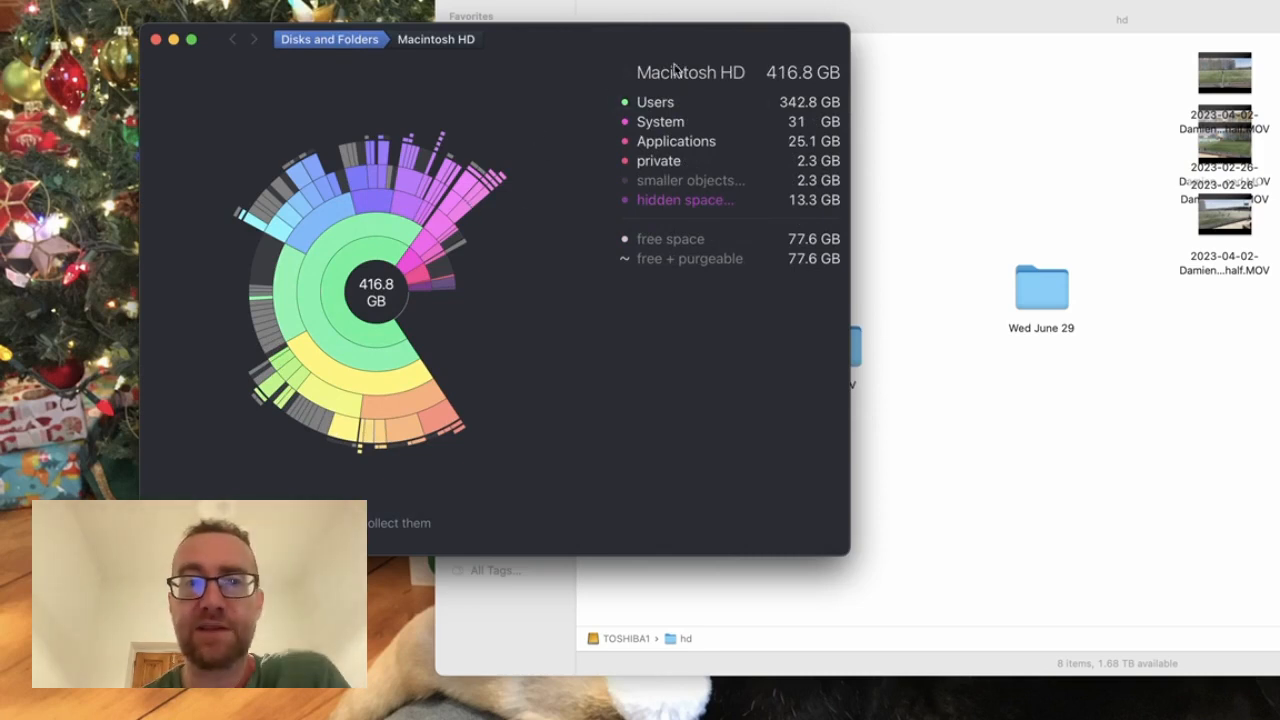
pyautogui.click(655, 102)
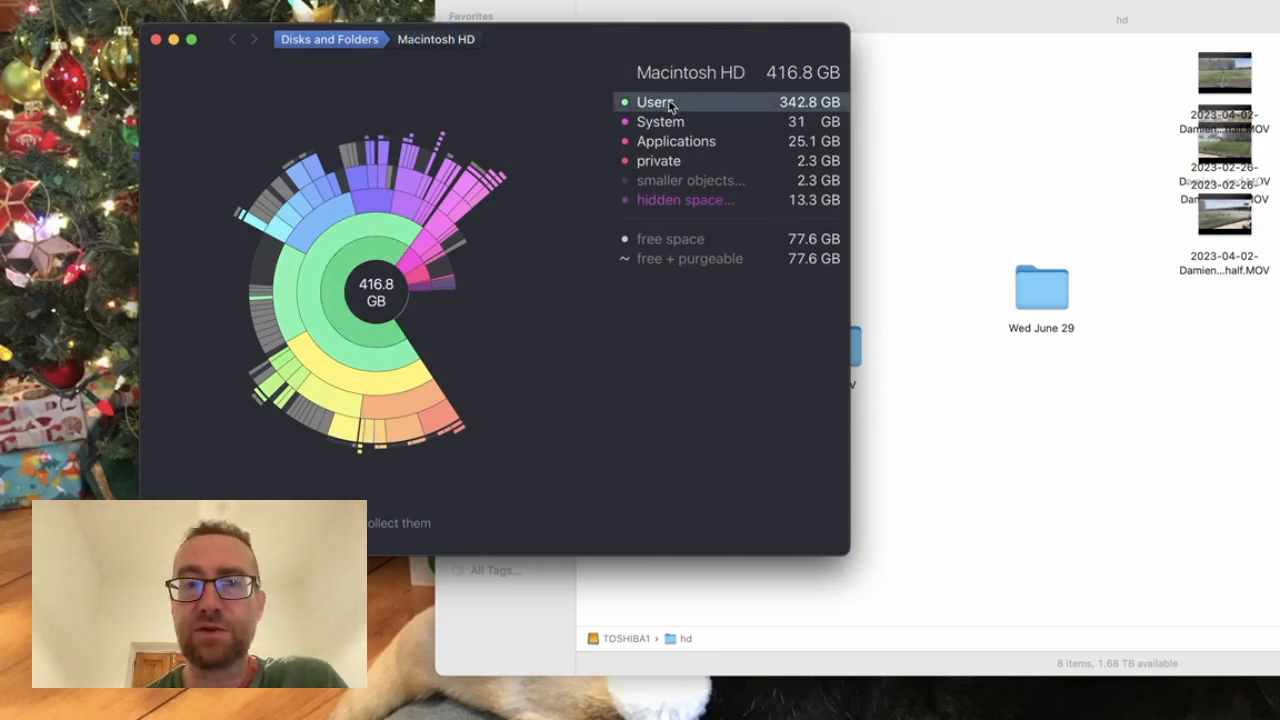
pyautogui.moveTo(677, 150)
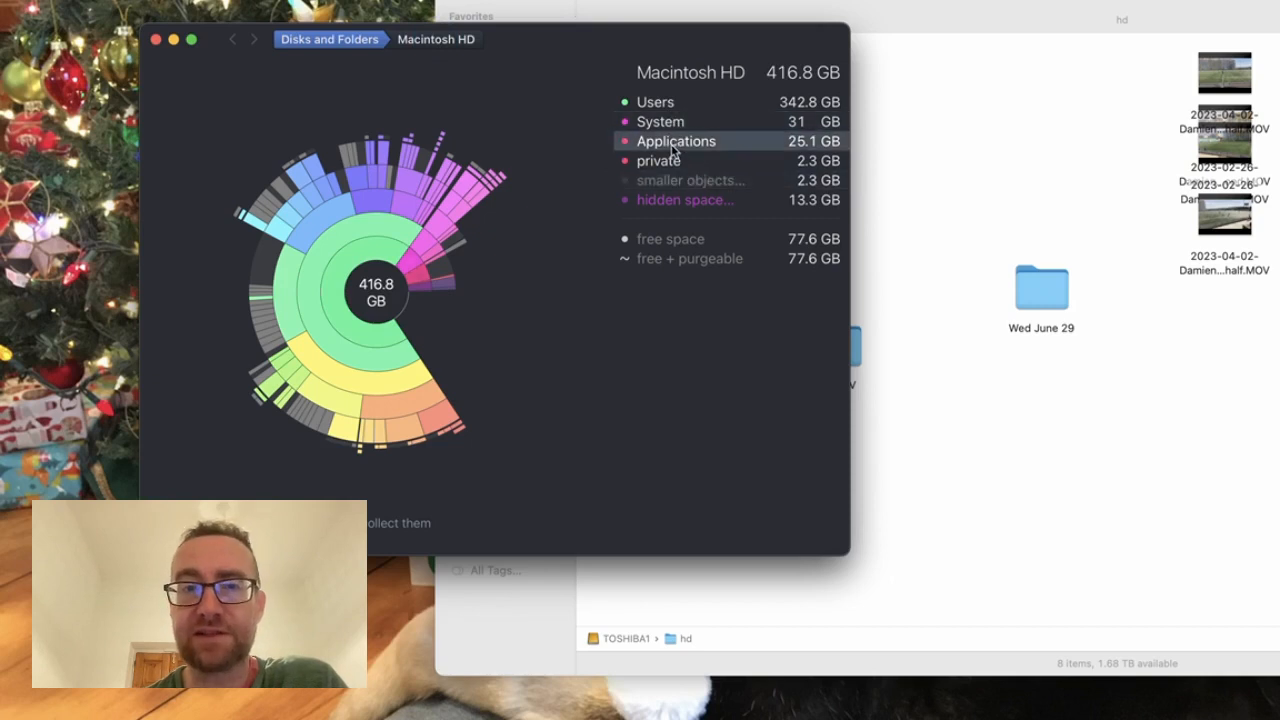
pyautogui.moveTo(667, 248)
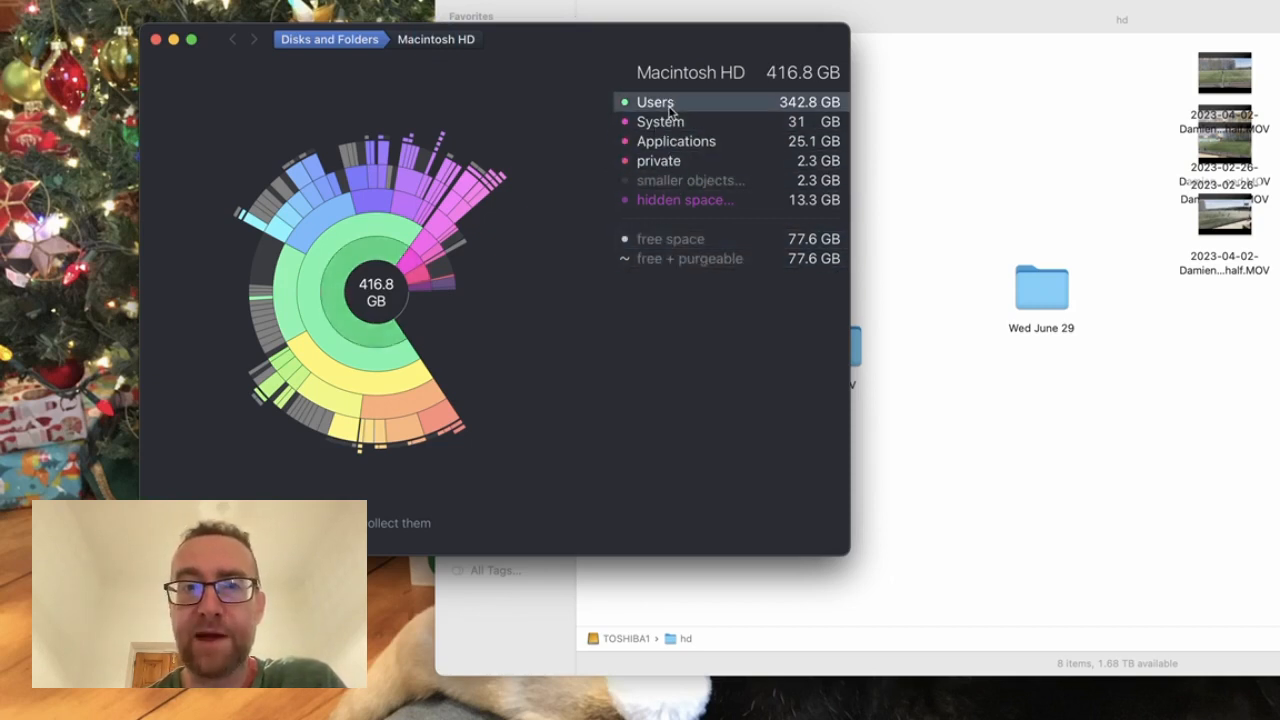
pyautogui.moveTo(820, 116)
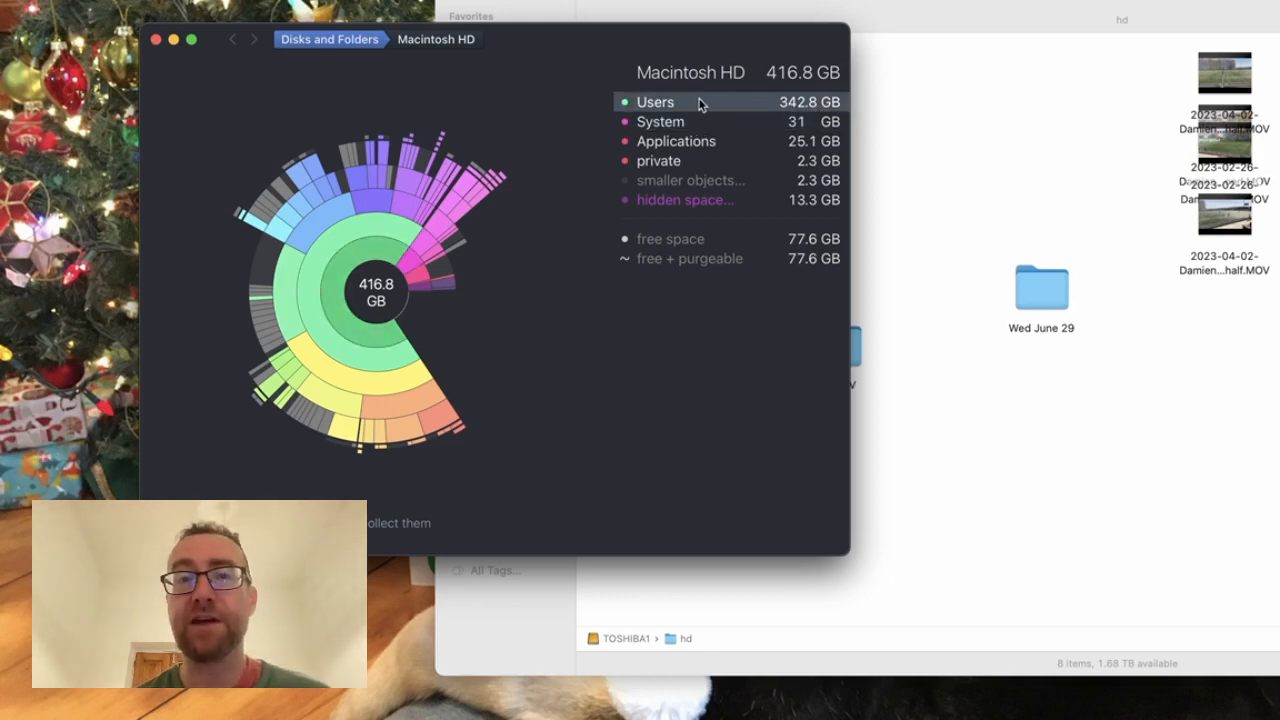
# Drill through Users and the home folder into the 78.4 GB Downloads and scroll its files
pyautogui.click(652, 102)
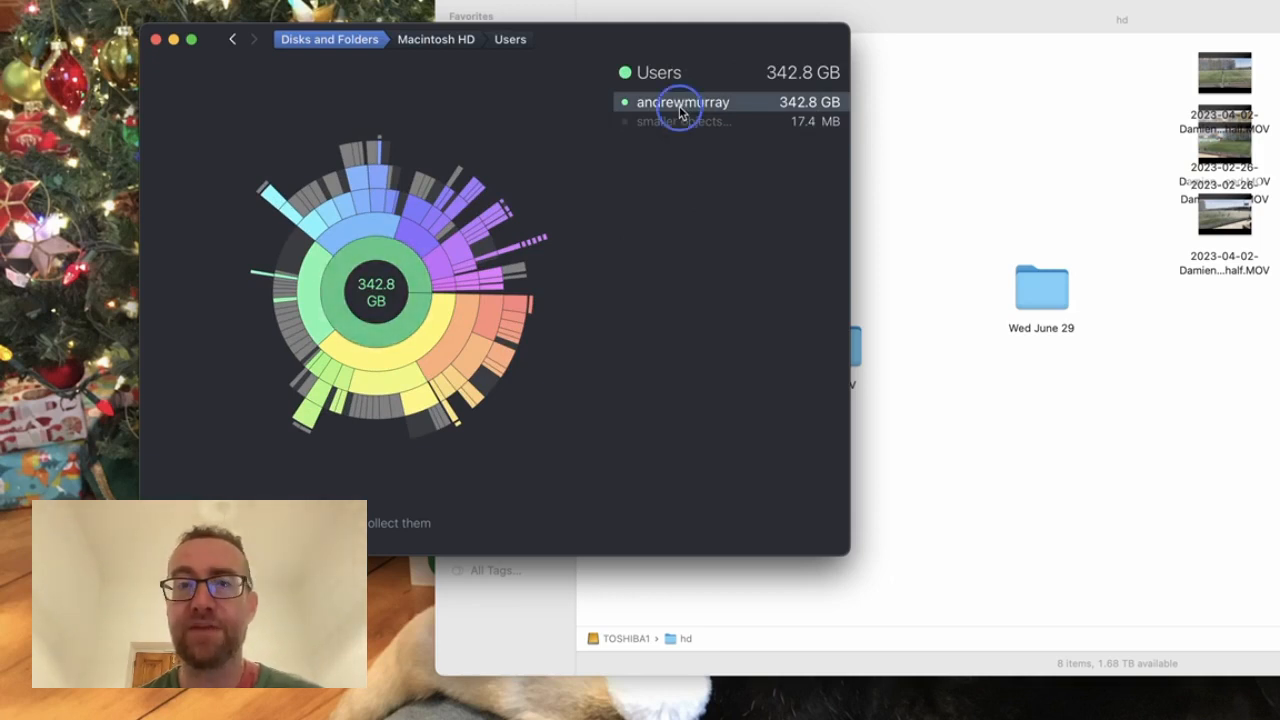
pyautogui.click(680, 101)
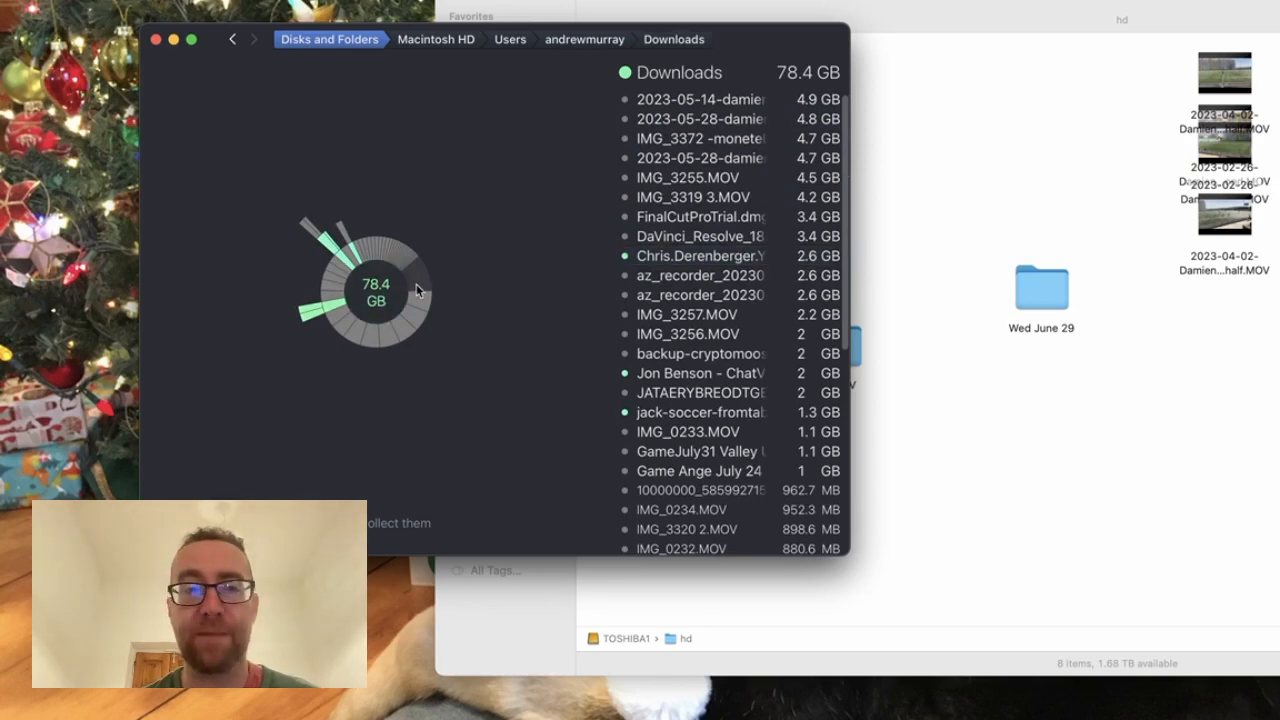
pyautogui.scroll(-3)
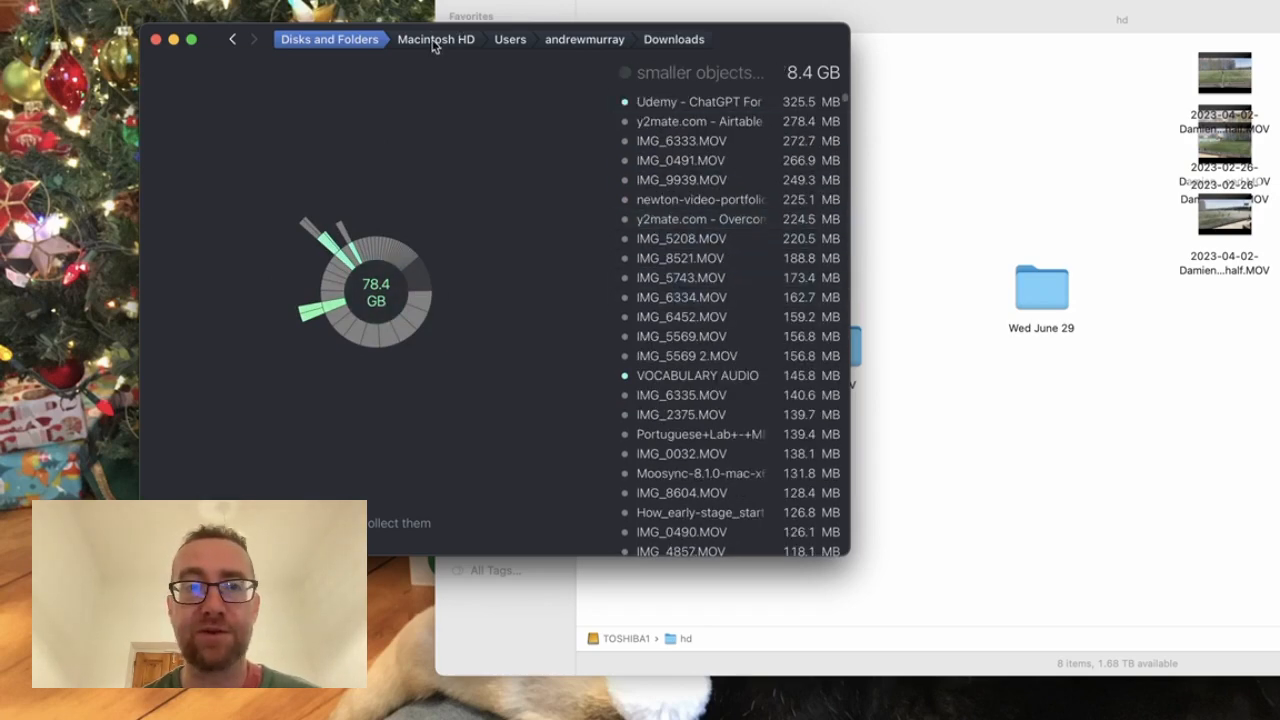
# View the 129.7 GB Desktop folder, then return home and open the 65.1 GB Dropbox folder
pyautogui.click(663, 39)
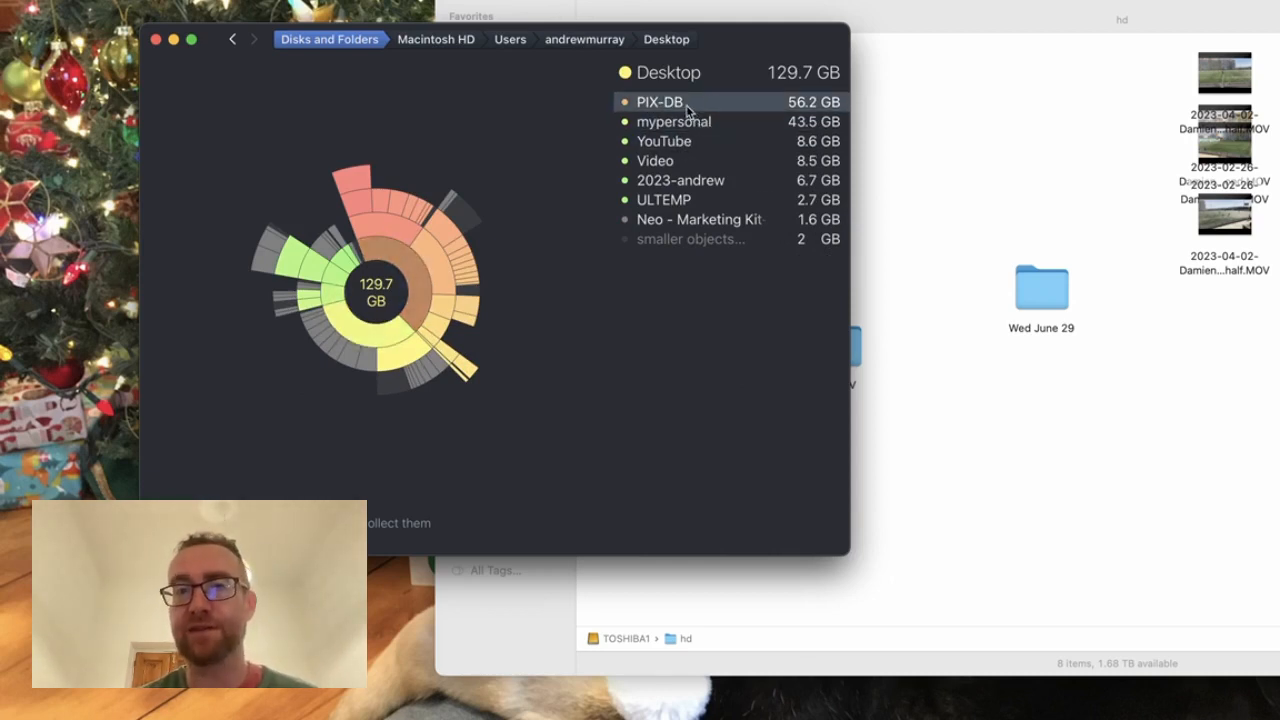
pyautogui.moveTo(688, 121)
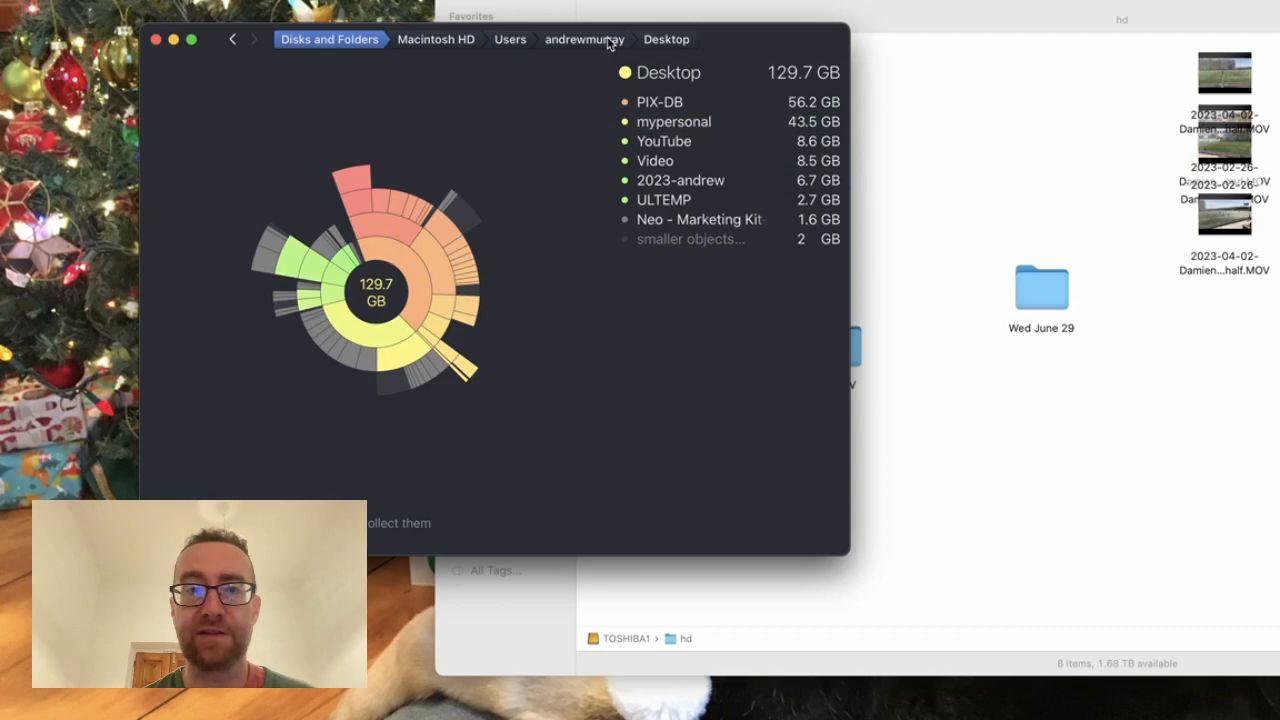
pyautogui.click(582, 40)
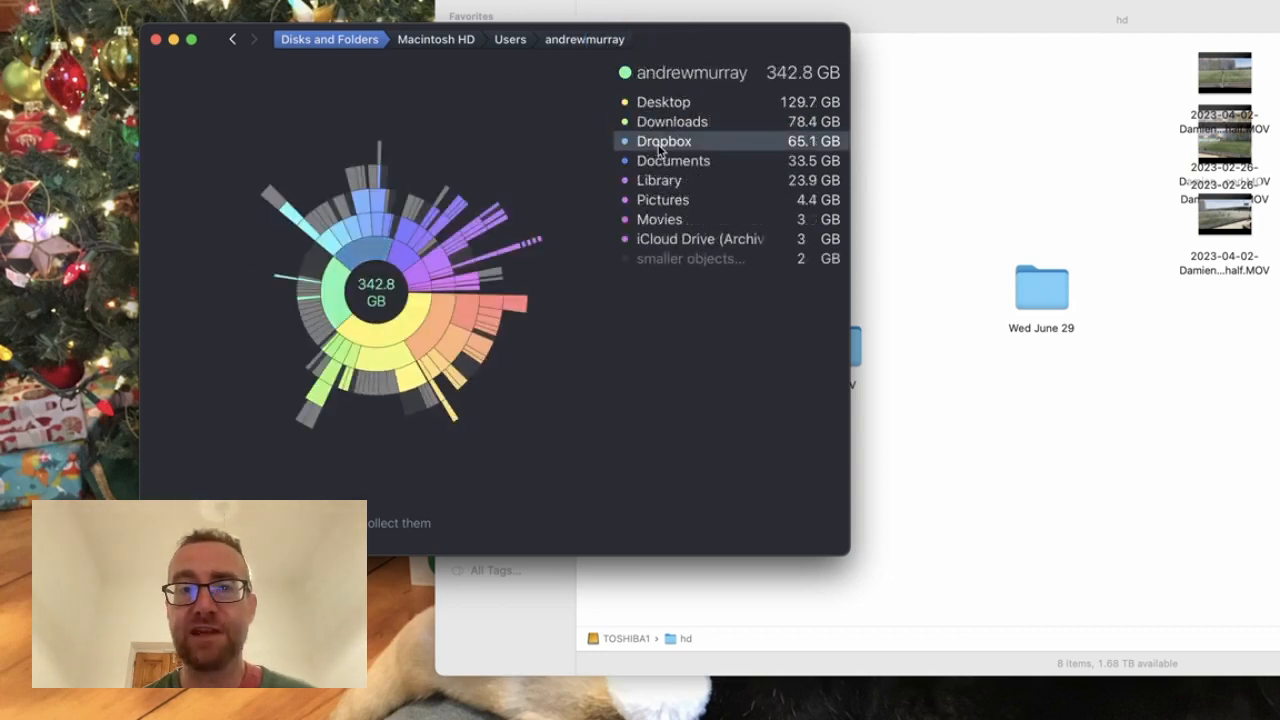
pyautogui.click(663, 140)
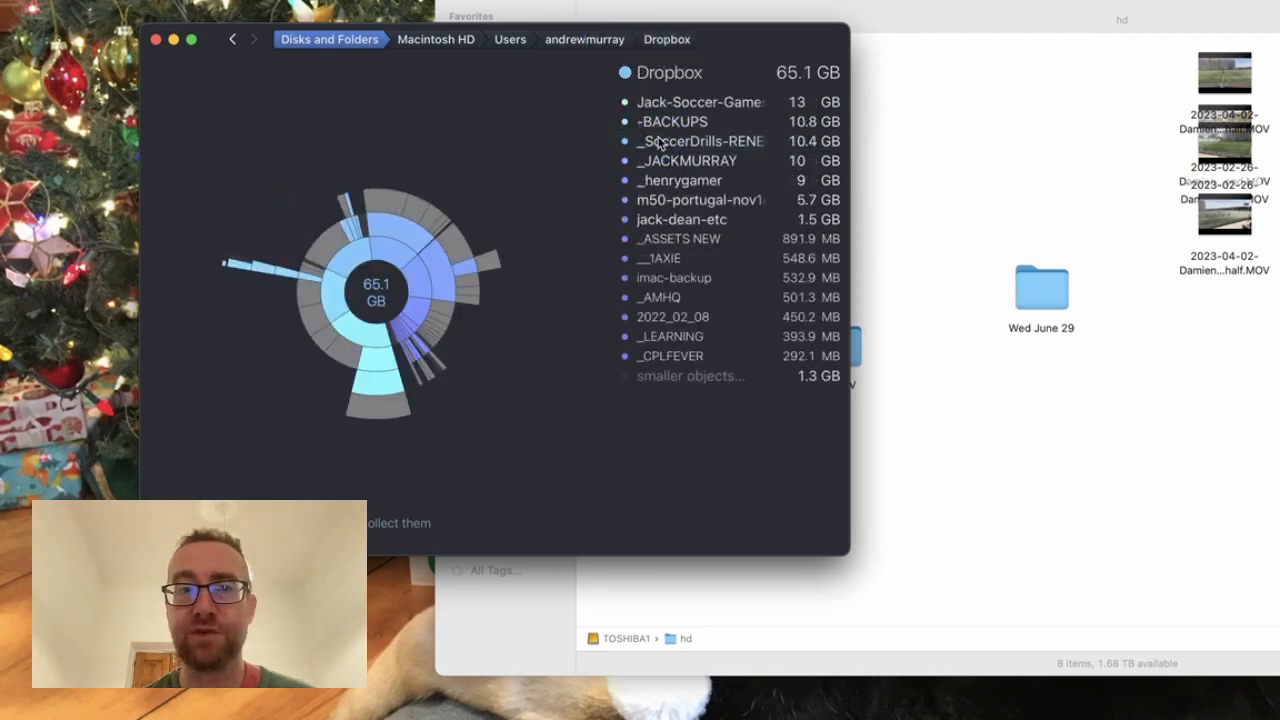
pyautogui.click(686, 160)
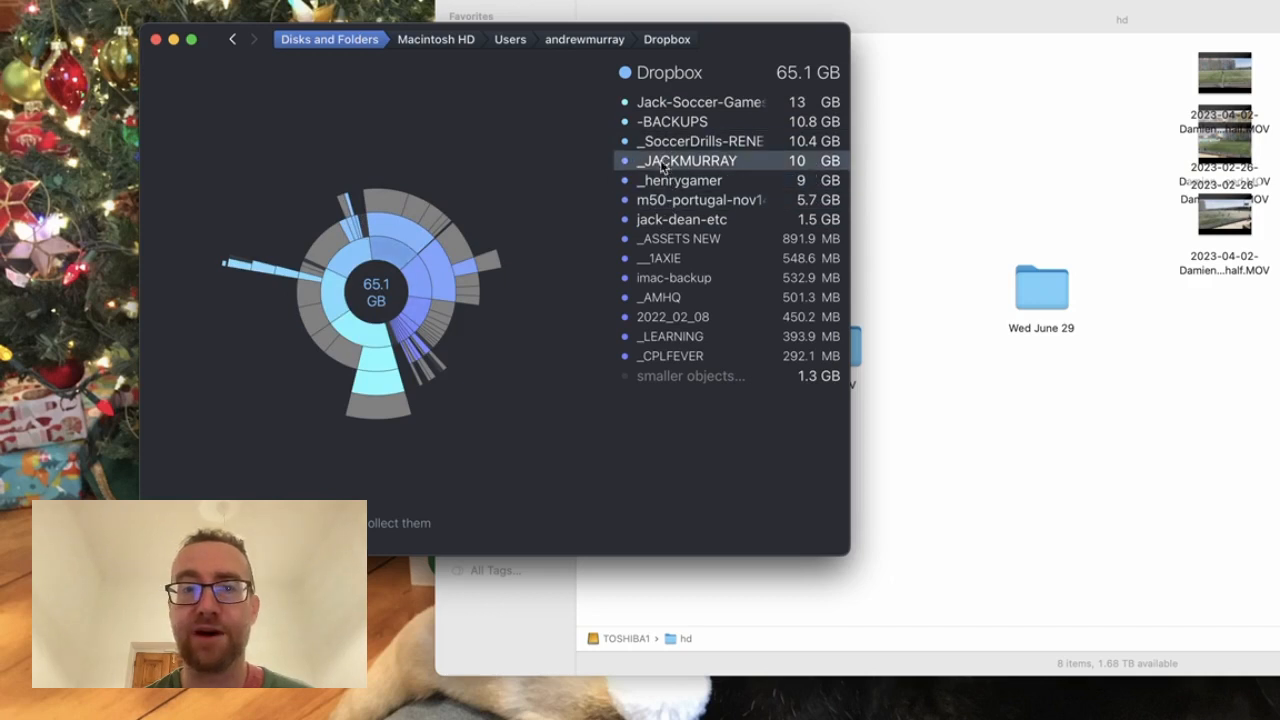